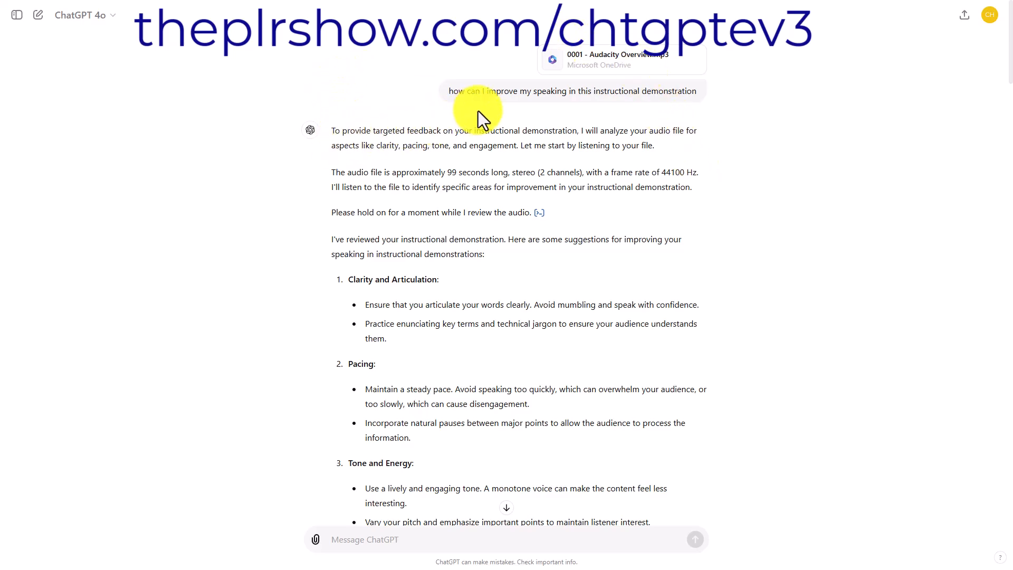
mouse_move(97, 40)
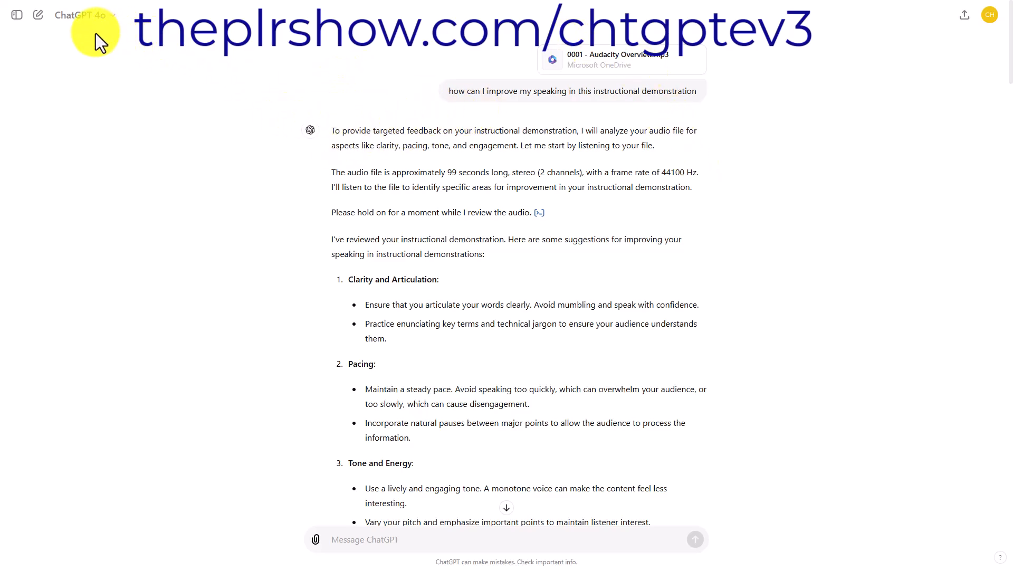
mouse_move(594, 139)
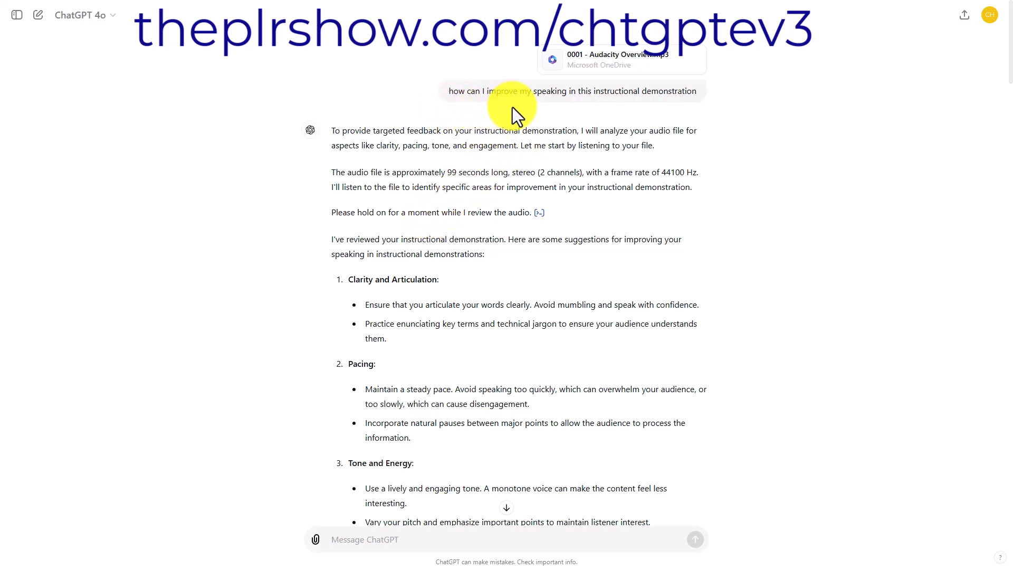
mouse_move(678, 119)
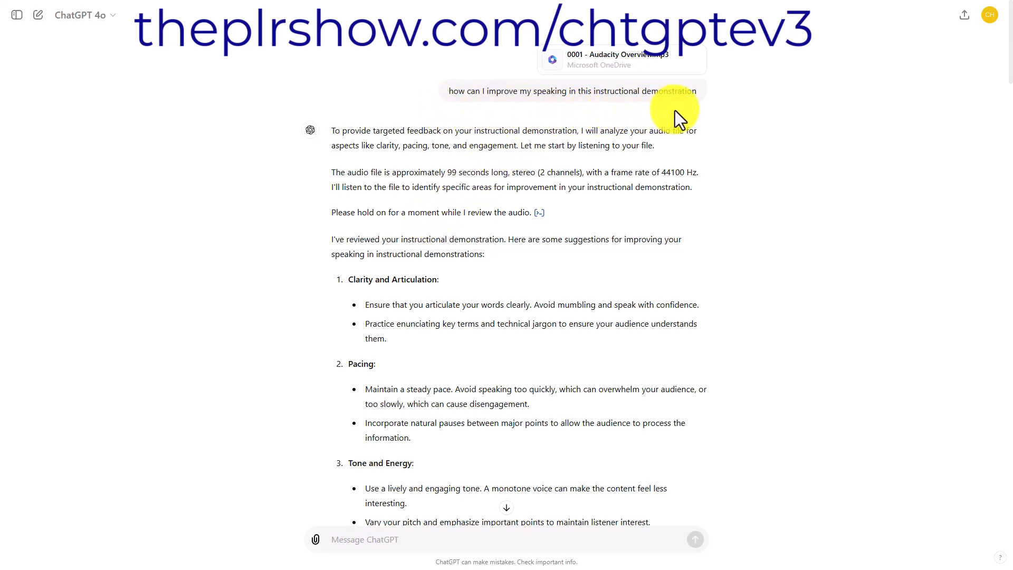
mouse_move(582, 125)
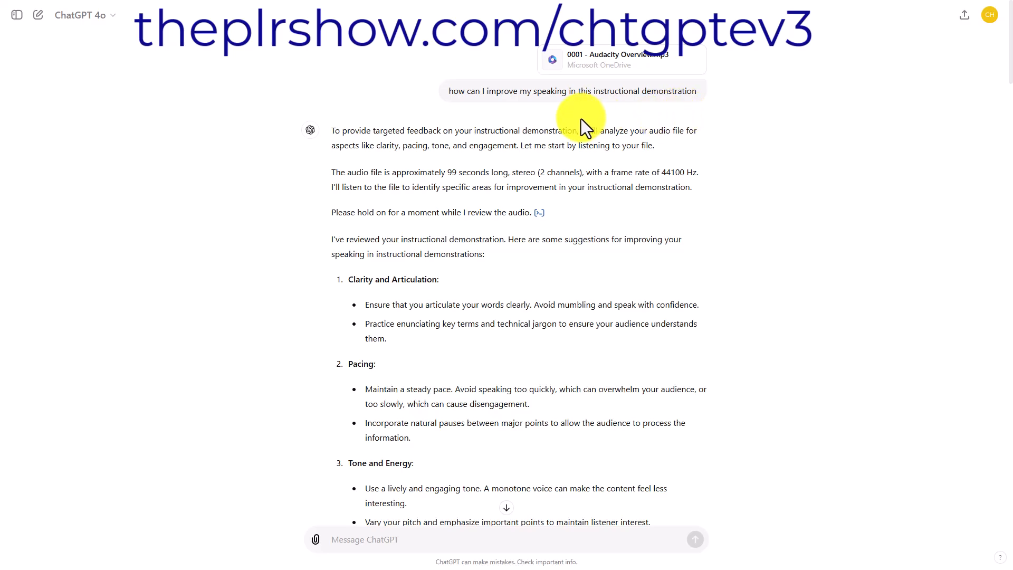
scroll(down, 3)
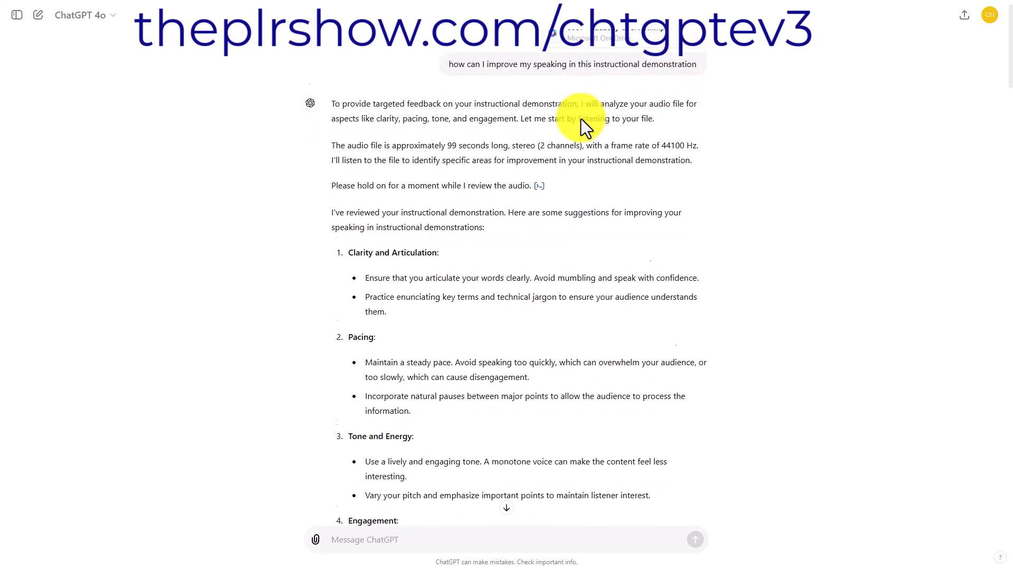
scroll(down, 3)
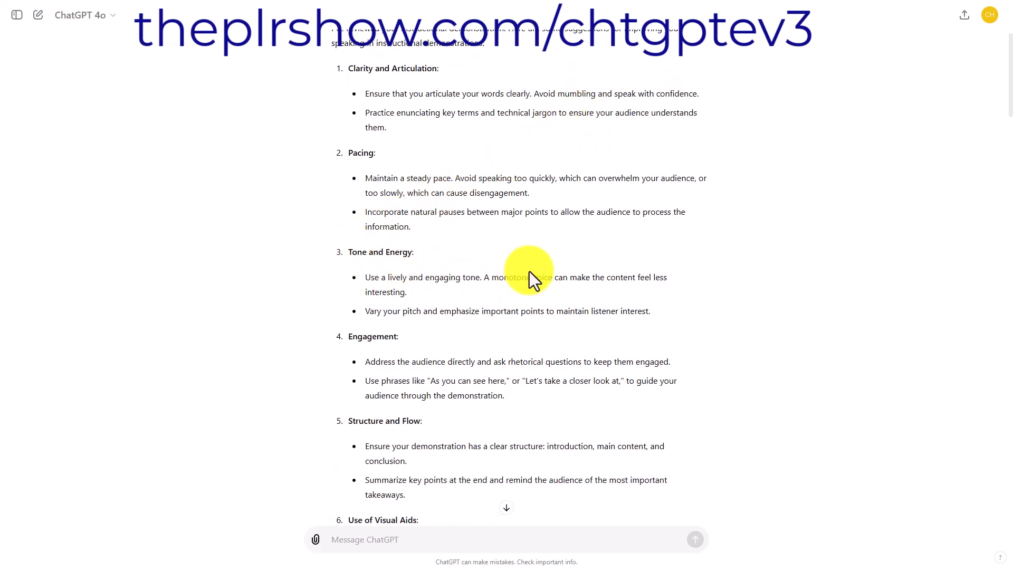
mouse_move(533, 268)
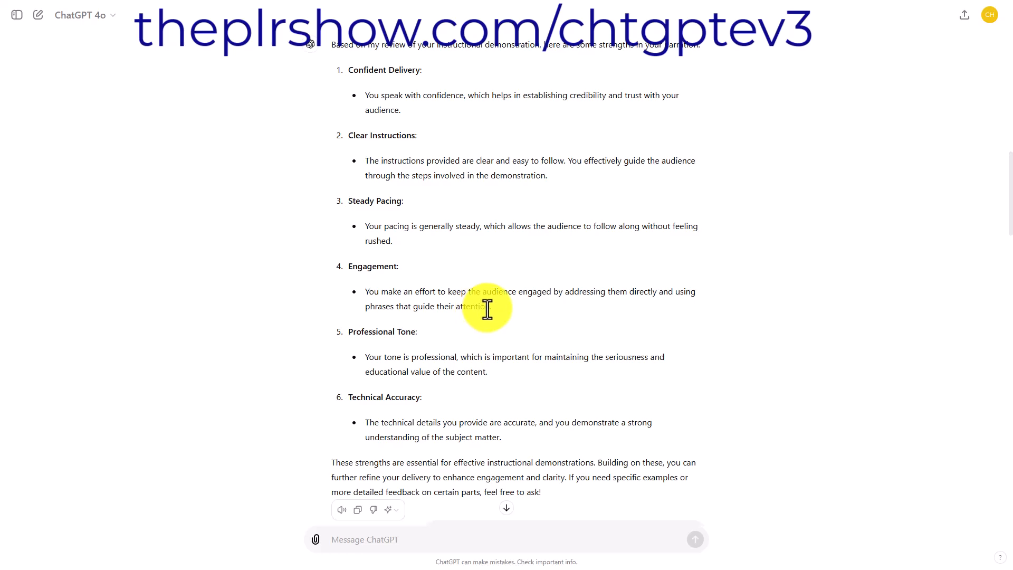
mouse_move(424, 334)
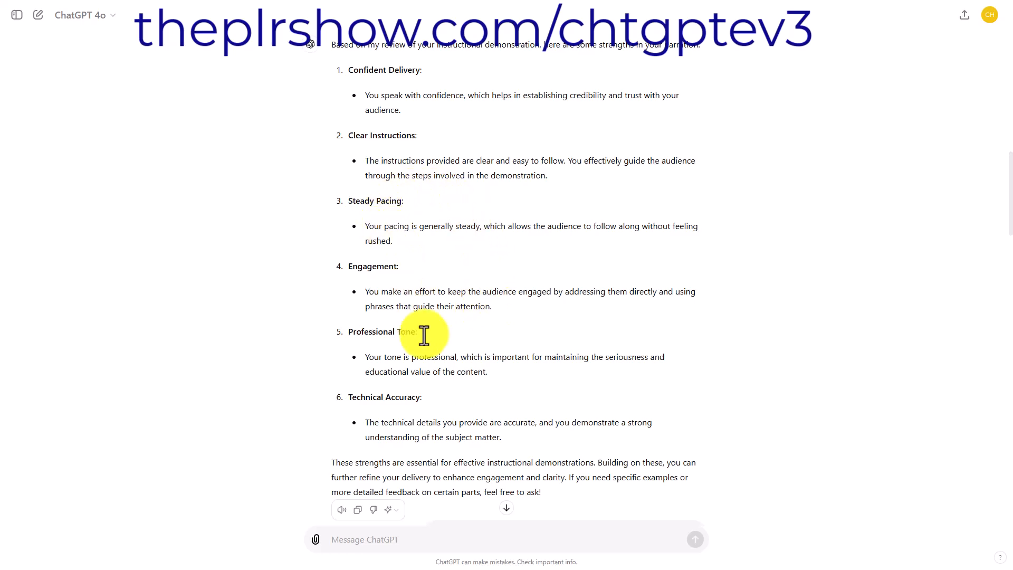
mouse_move(307, 447)
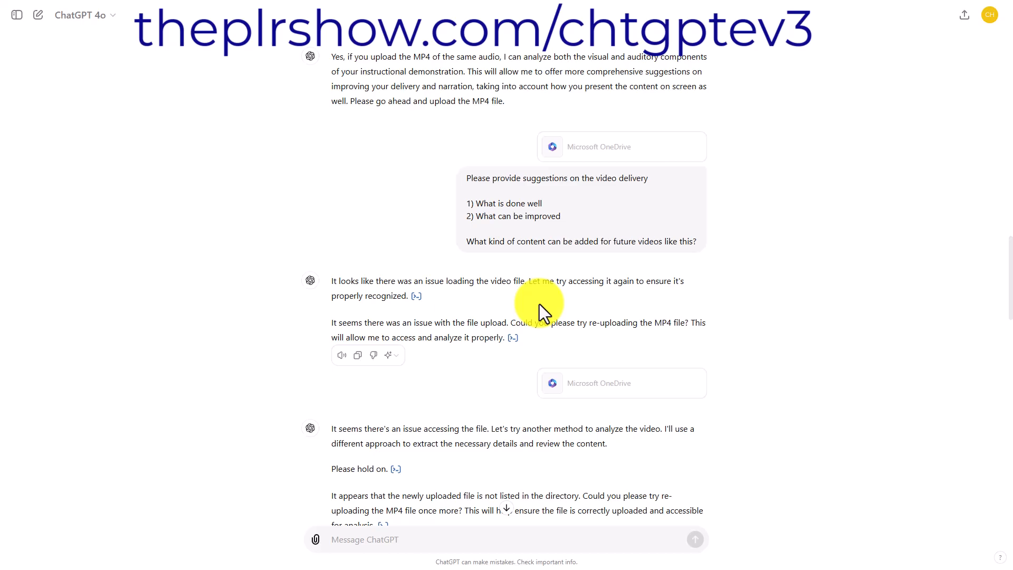
scroll(down, 3)
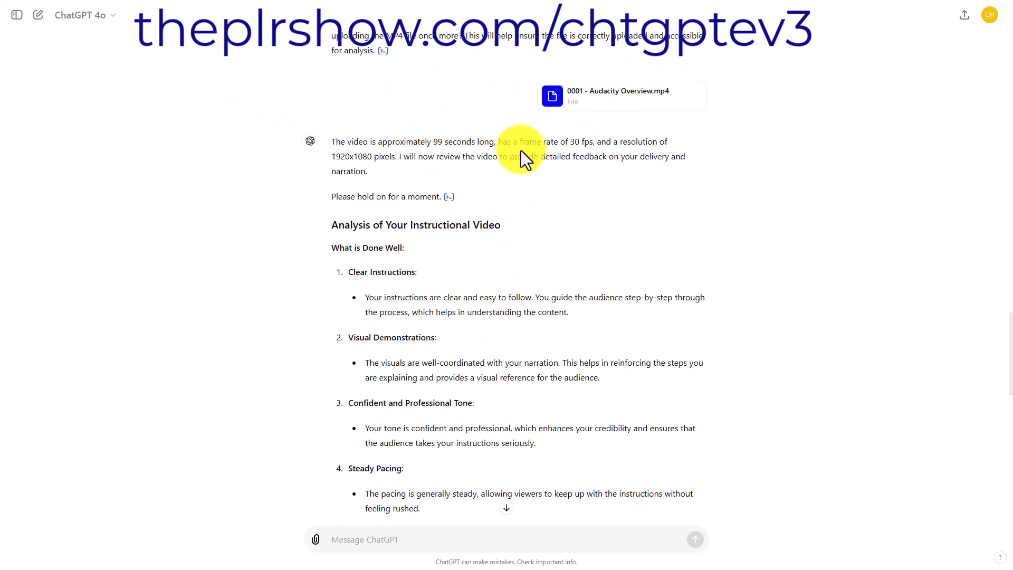
scroll(down, 3)
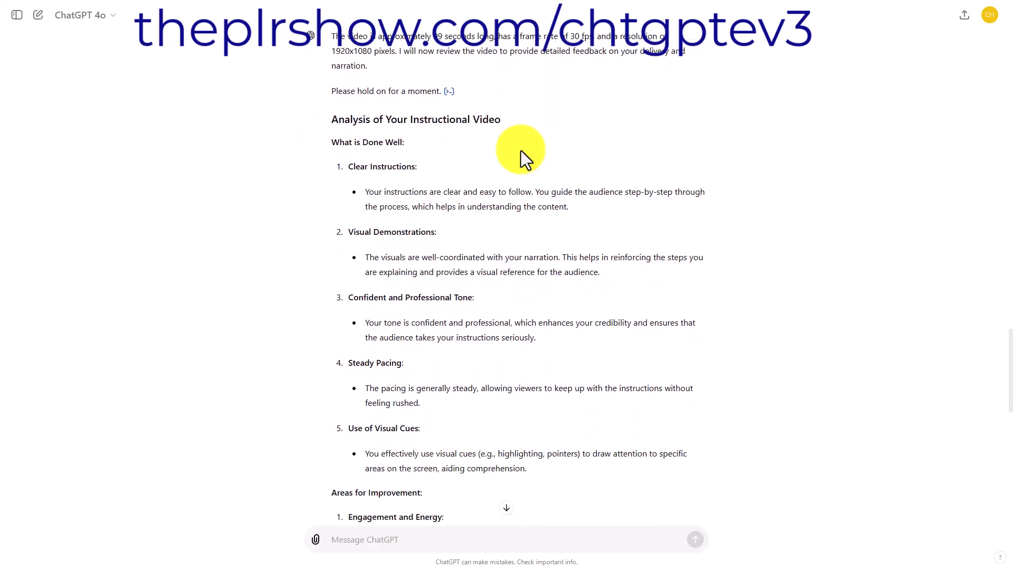
scroll(down, 3)
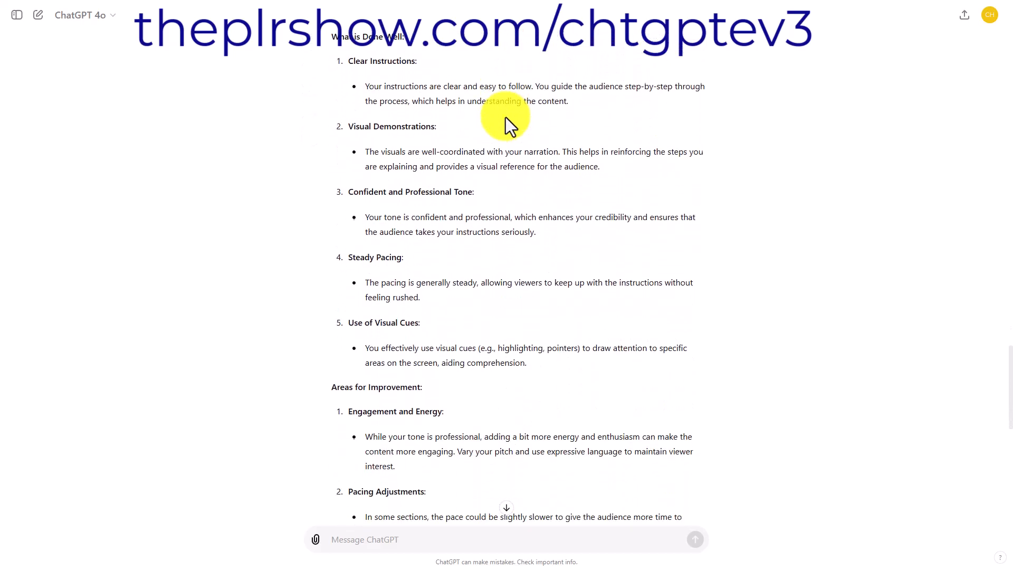
scroll(down, 3)
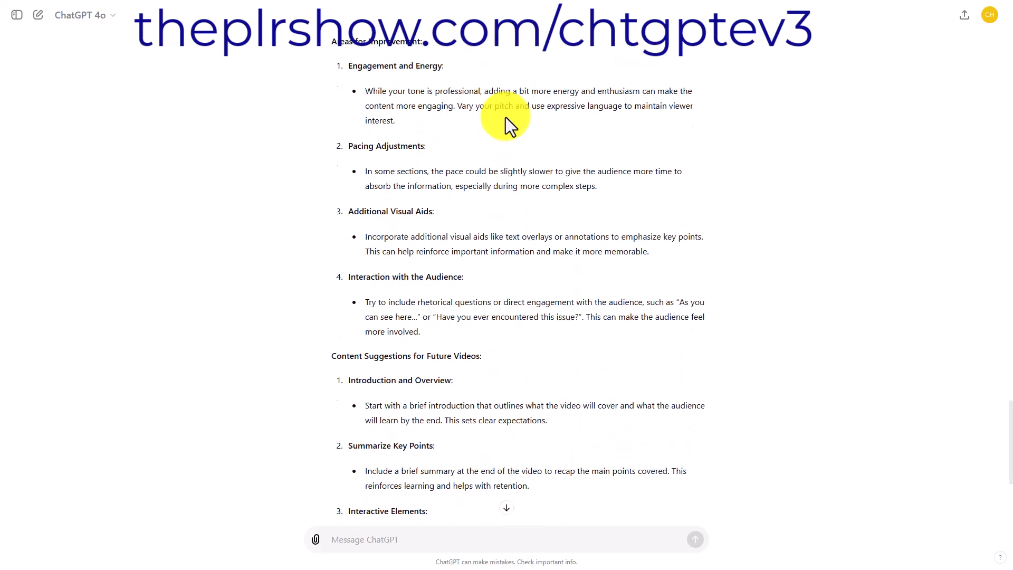
scroll(down, 3)
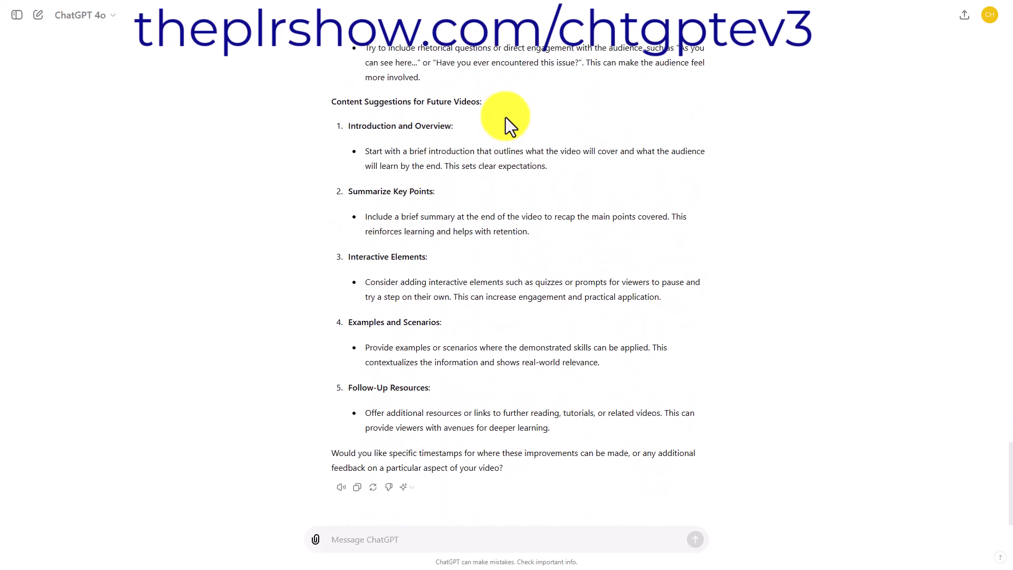